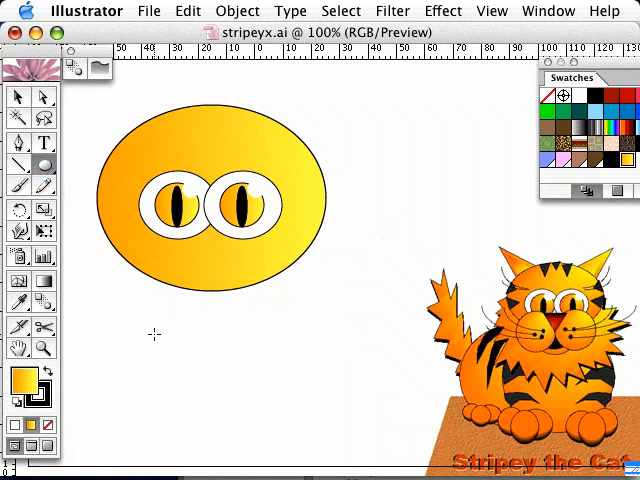
# Draw a small yellow gradient circle below the cat face for the first cheek
pyautogui.moveTo(160, 337); pyautogui.dragTo(225, 397)
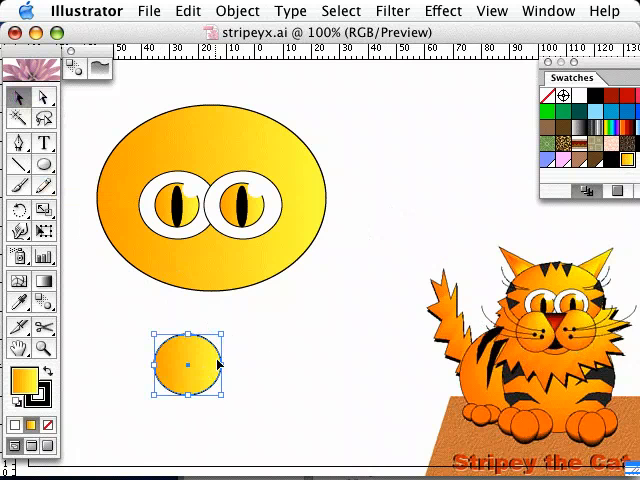
pyautogui.moveTo(274, 354)
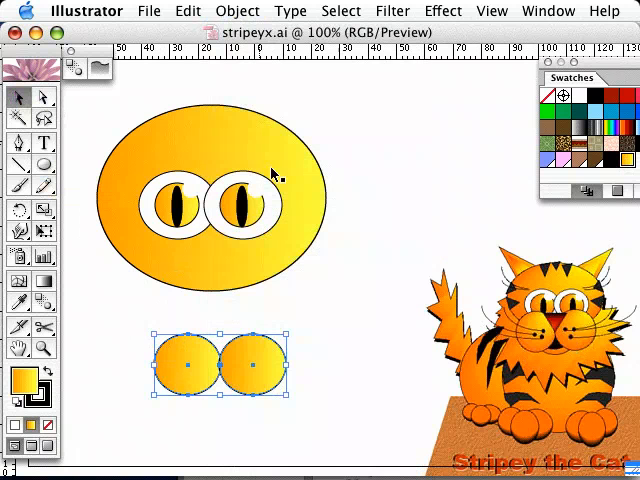
pyautogui.moveTo(250, 400)
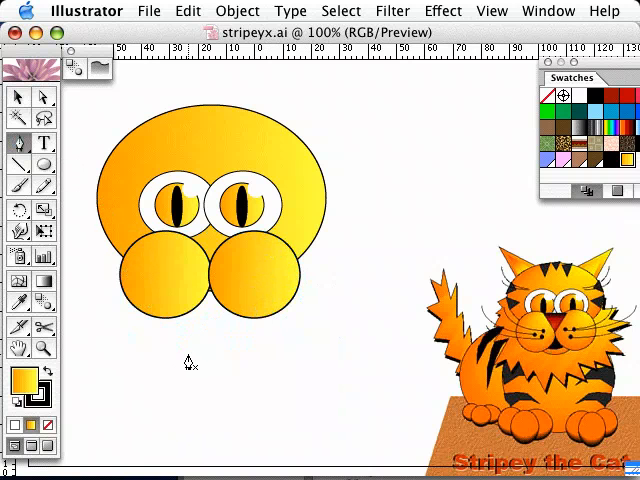
pyautogui.moveTo(186, 358)
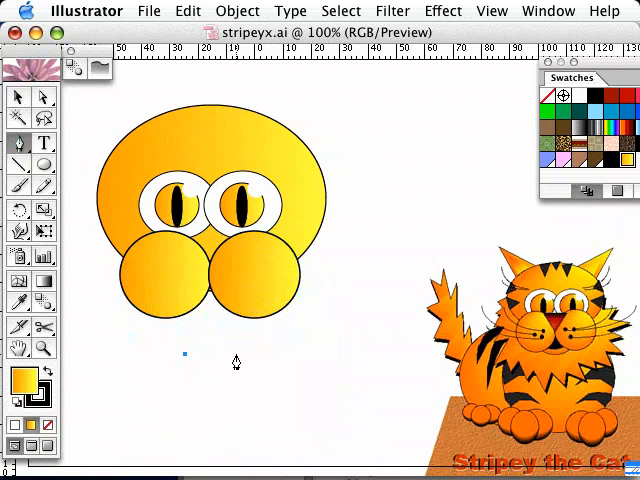
# Draw a triangle nose, fill it dark red-brown, and move it between the cheeks
pyautogui.moveTo(185, 353); pyautogui.dragTo(232, 360)
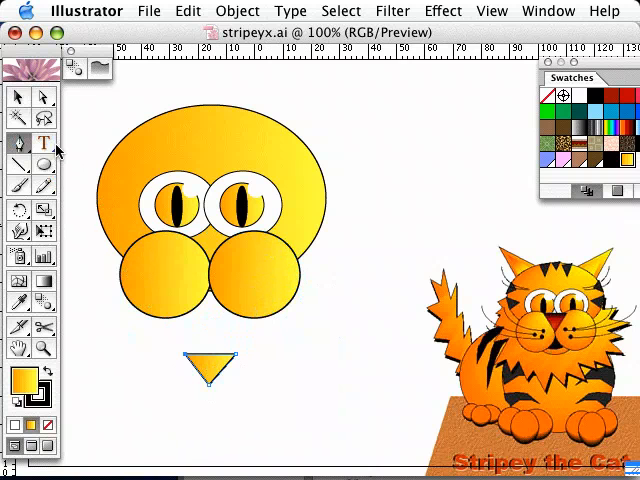
pyautogui.click(210, 365)
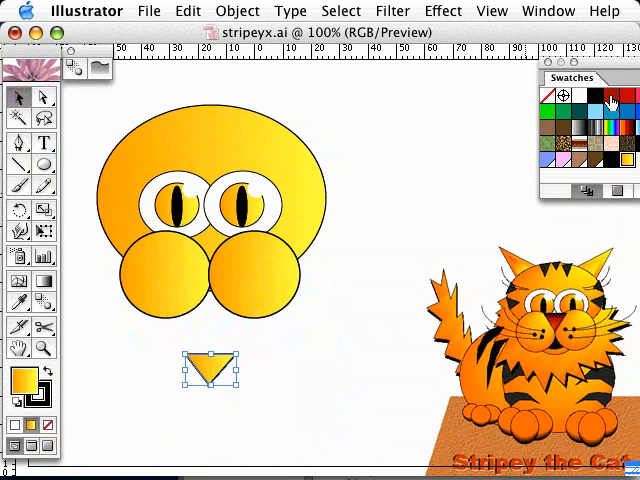
pyautogui.click(611, 99)
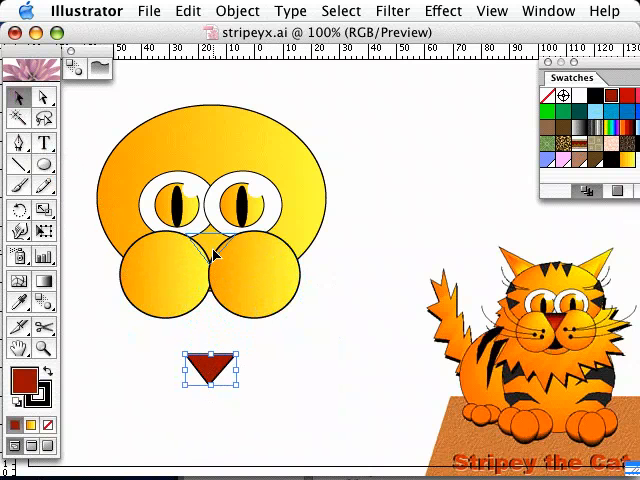
pyautogui.moveTo(208, 372); pyautogui.dragTo(208, 253)
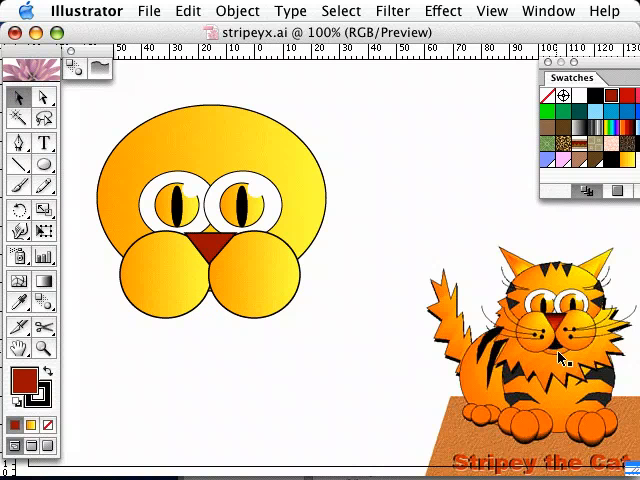
pyautogui.moveTo(160, 320)
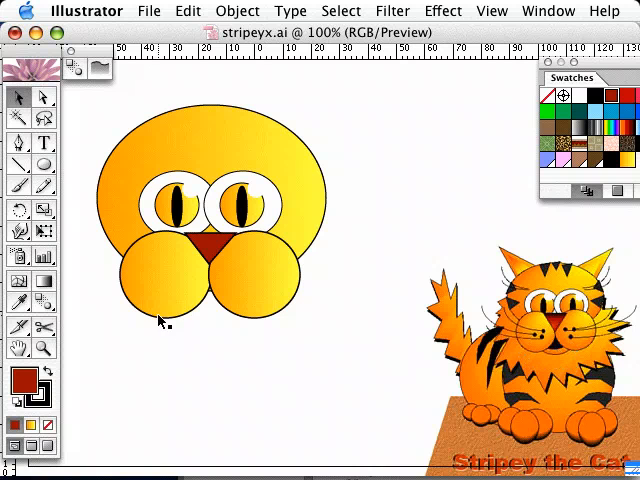
# Deselect the nose and draw a wide gradient oval below the face for the mouth
pyautogui.click(44, 164)
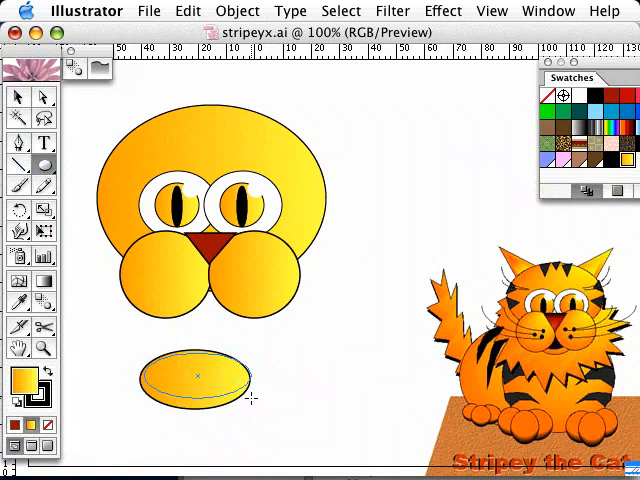
pyautogui.click(197, 375)
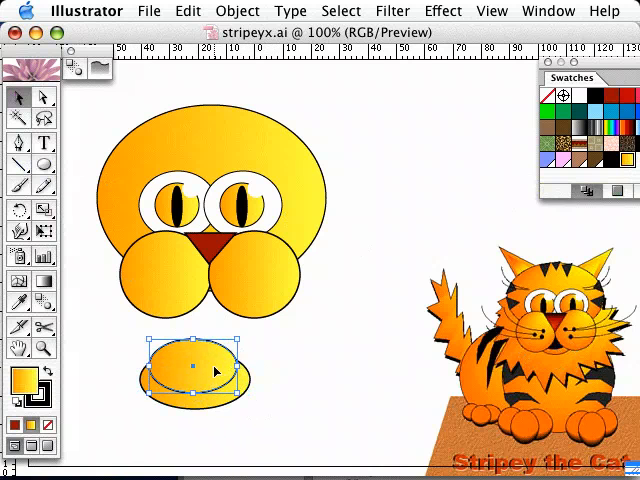
pyautogui.moveTo(510, 213)
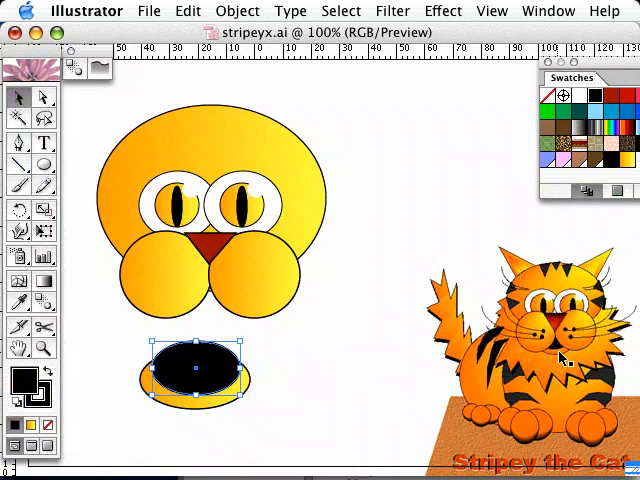
pyautogui.moveTo(205, 385)
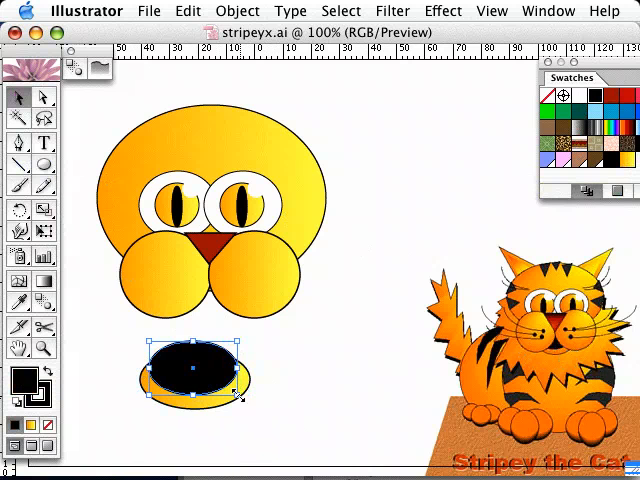
pyautogui.moveTo(287, 426)
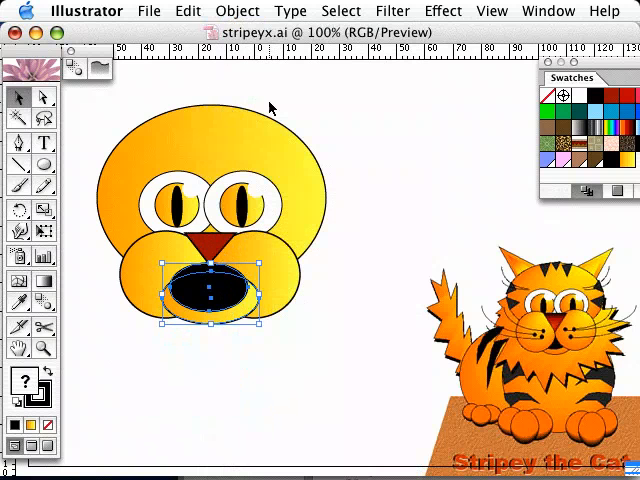
# Send the mouth ovals to the back so they sit behind the cheeks
pyautogui.click(237, 11)
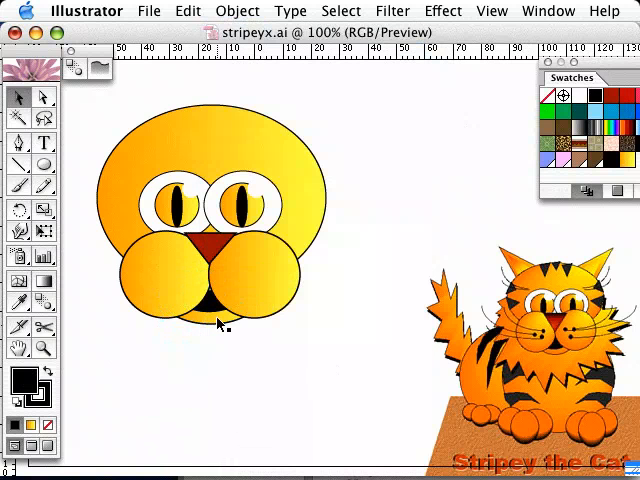
pyautogui.moveTo(248, 160)
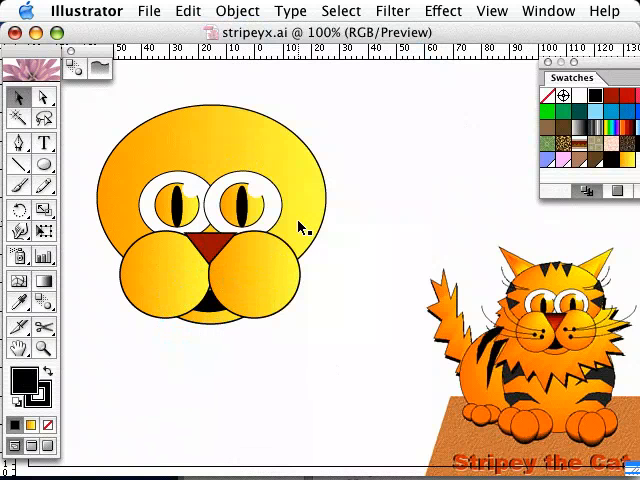
pyautogui.moveTo(265, 150)
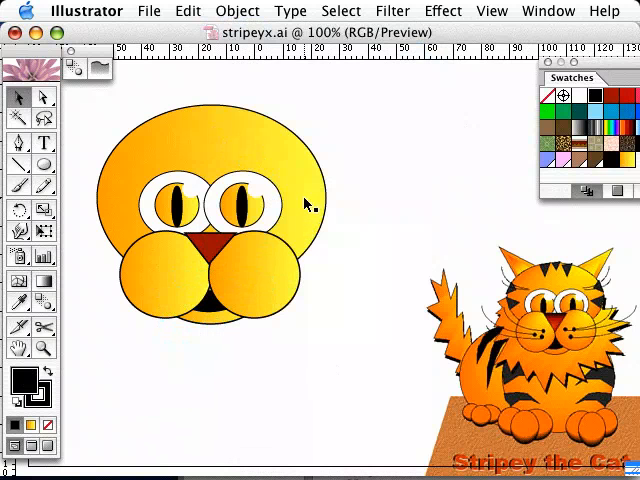
pyautogui.moveTo(248, 187)
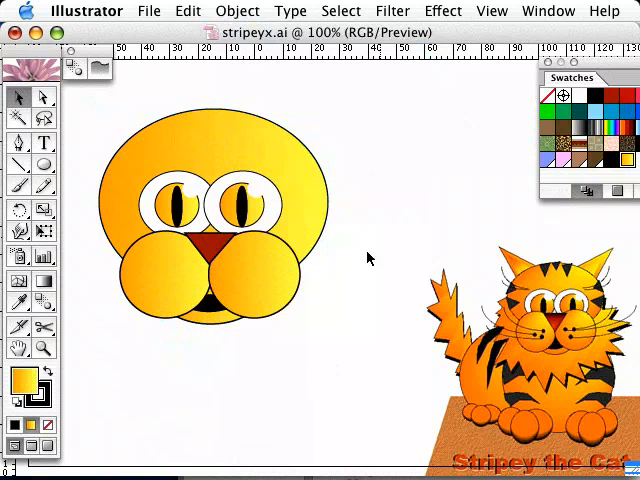
pyautogui.moveTo(345, 310)
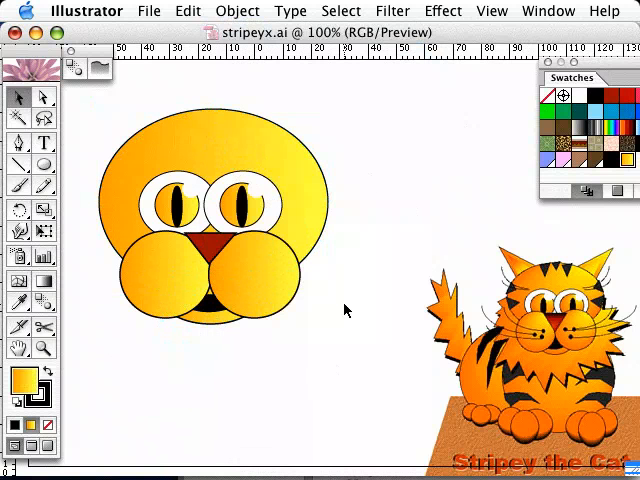